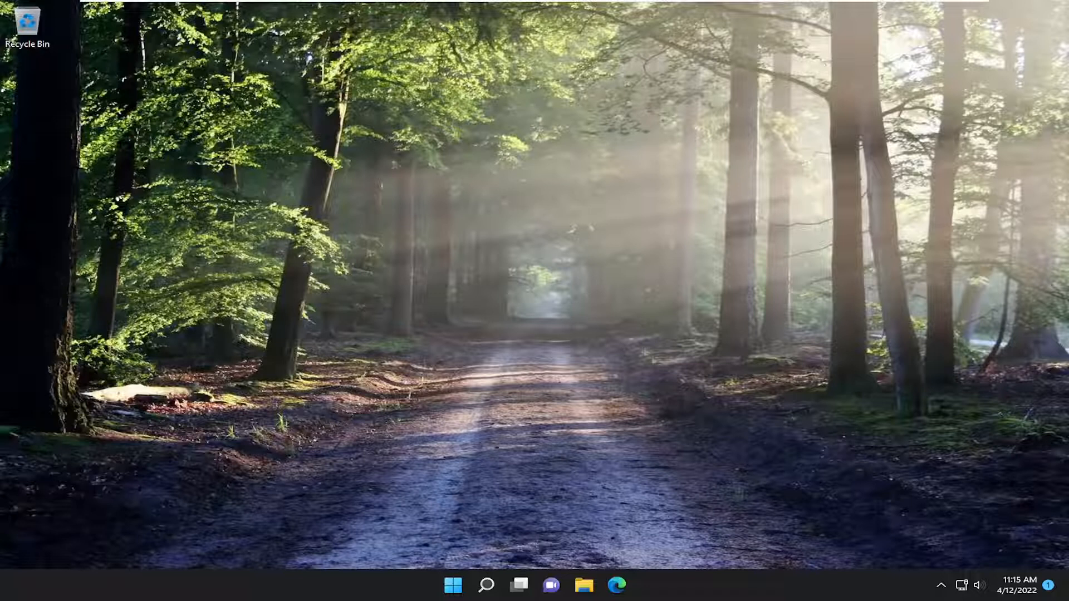
mouse_move(412, 348)
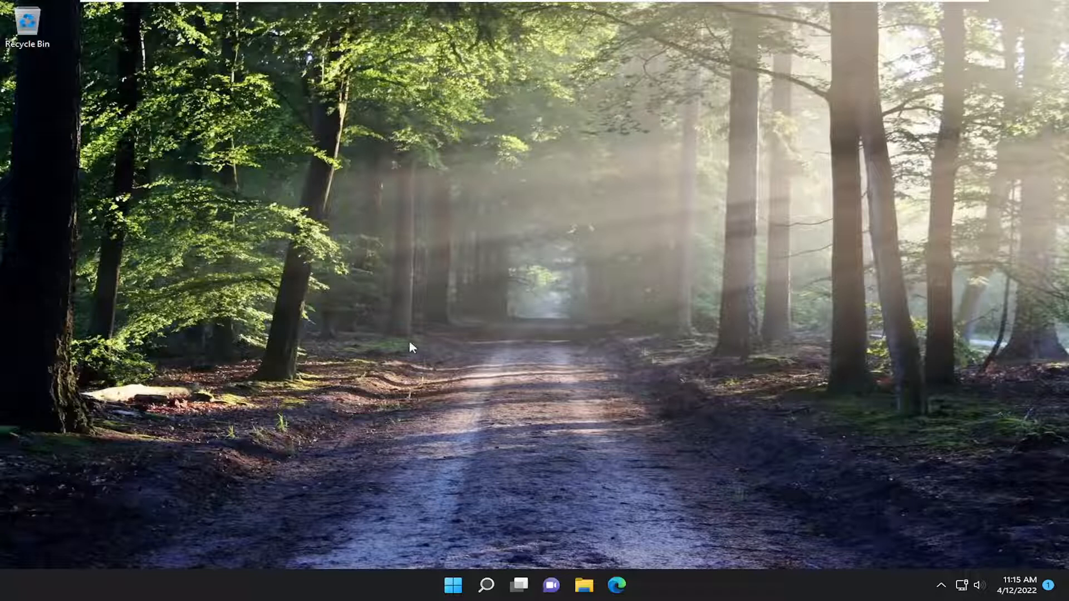
Search Windows for 'settings' and launch the Settings app.
click(486, 585)
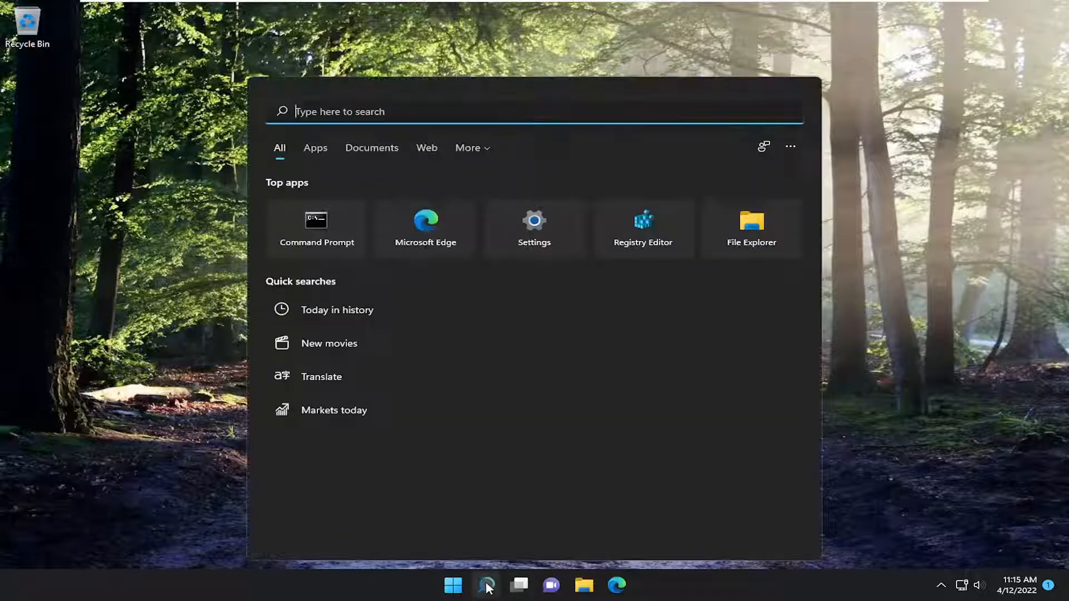
text(settings)
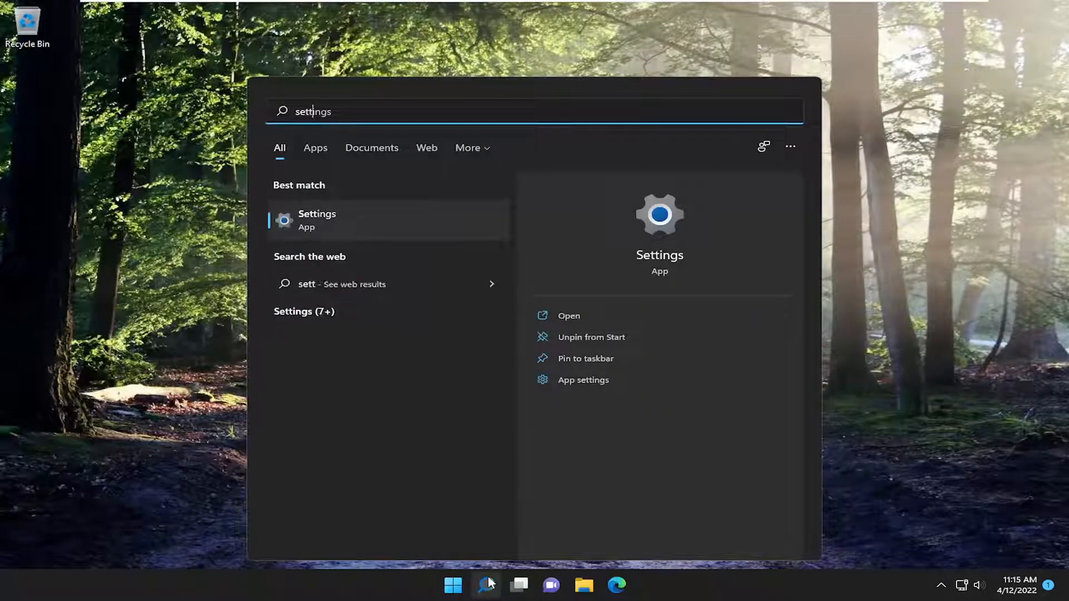
click(569, 315)
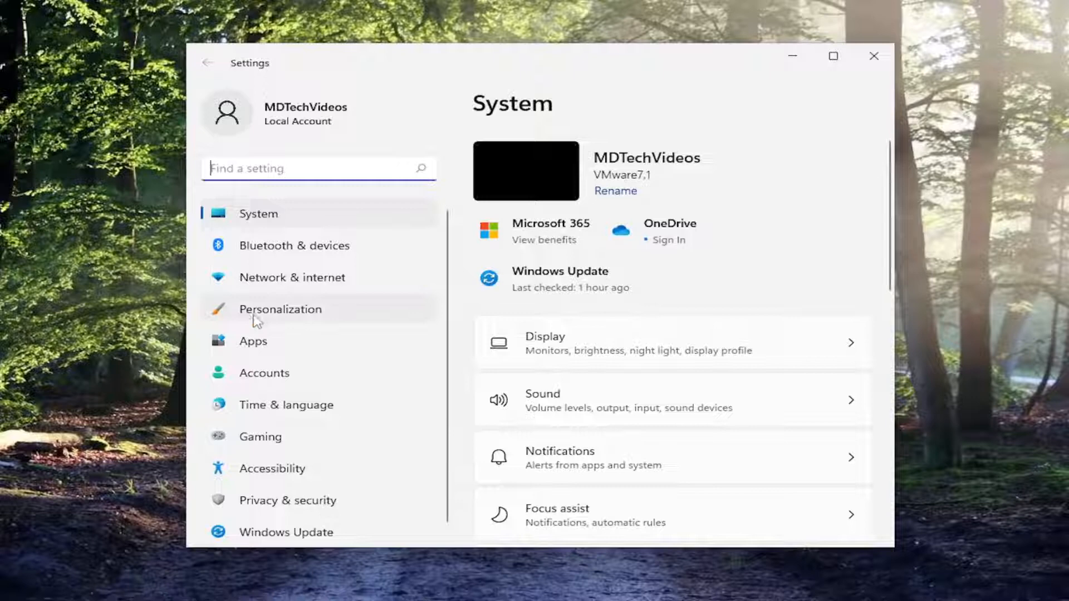
Go to Personalization and reach the Lock screen page.
click(280, 309)
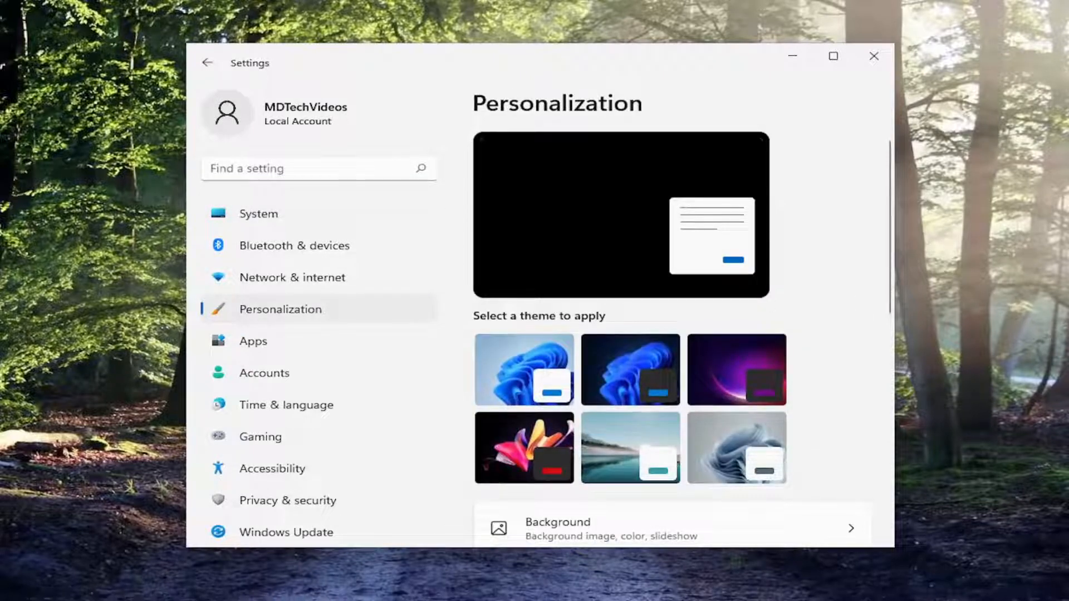
scroll(down, 3)
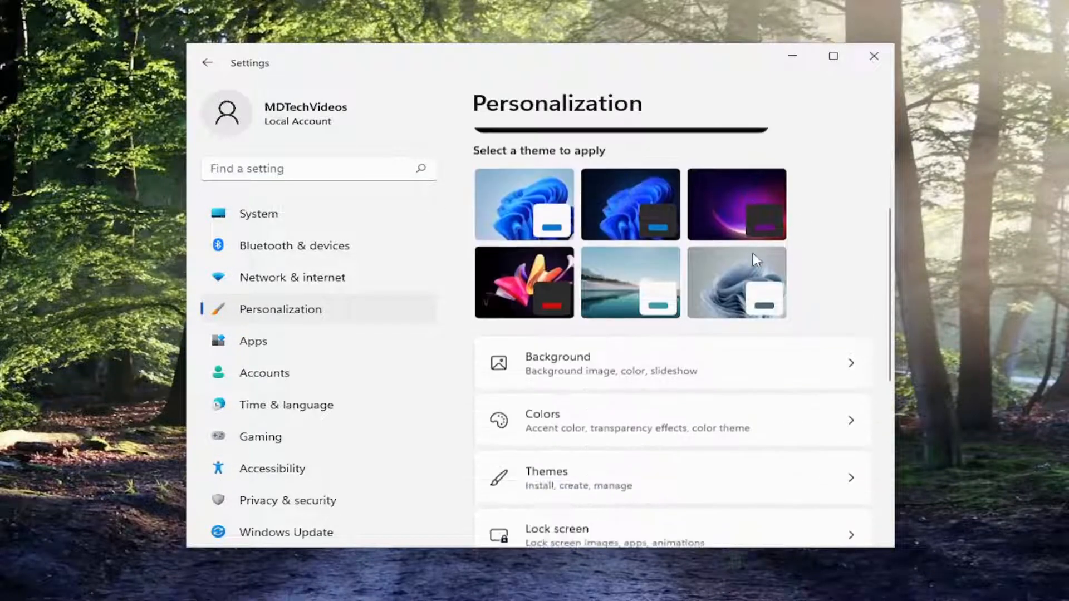
scroll(down, 3)
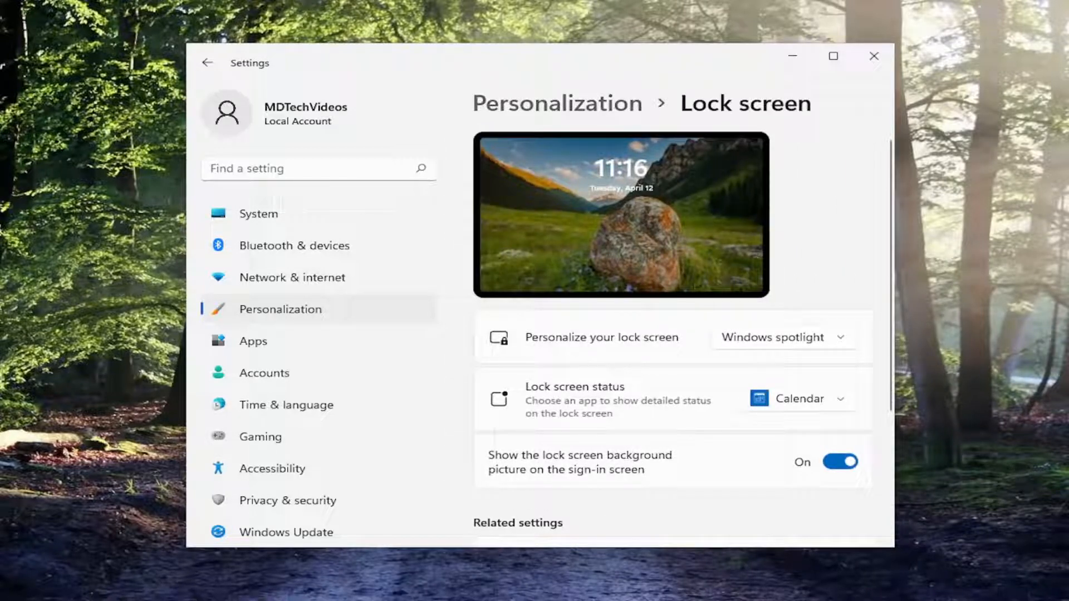
Keep Windows spotlight as the lock screen background and close Settings.
click(783, 337)
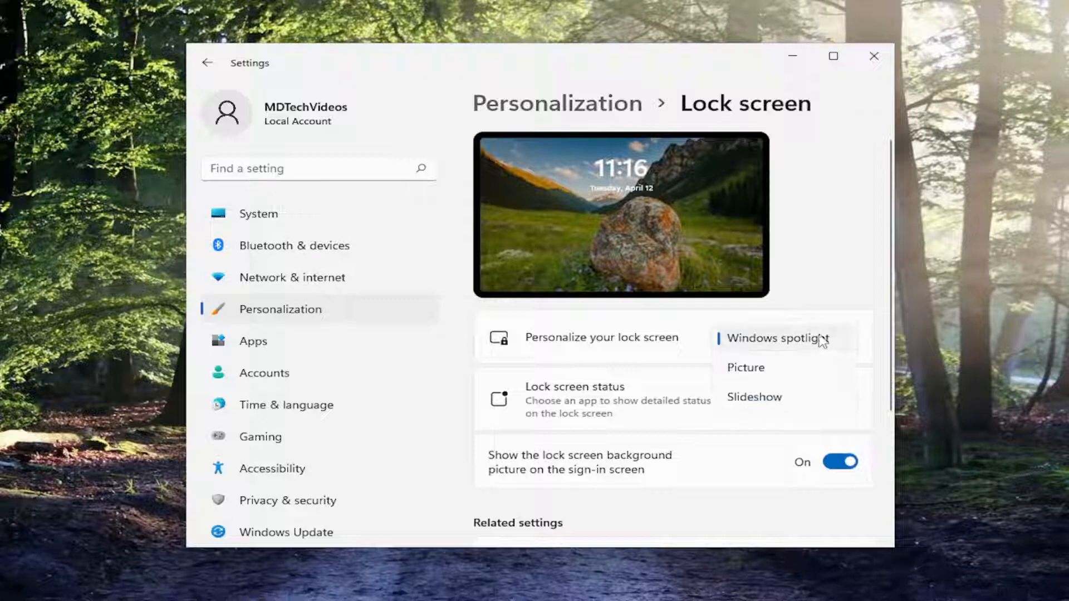
click(776, 338)
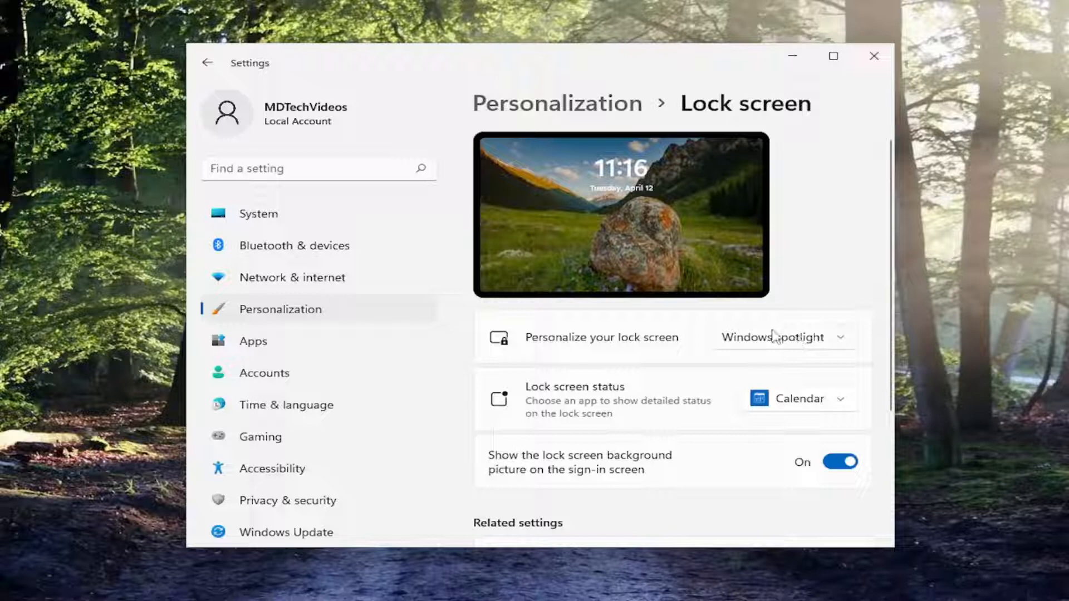
mouse_move(844, 347)
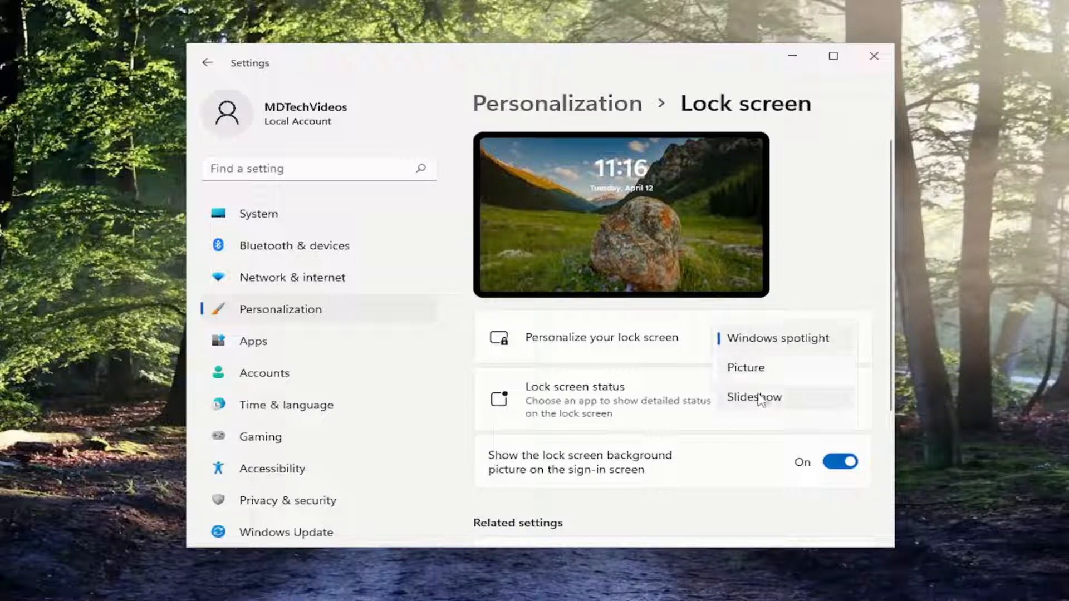
click(777, 338)
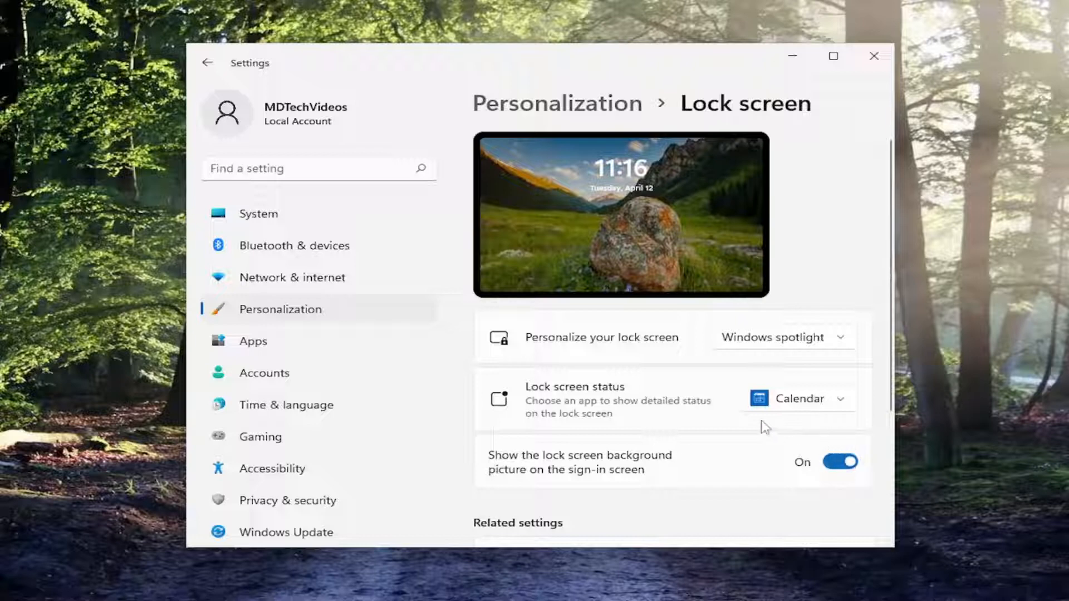
mouse_move(847, 132)
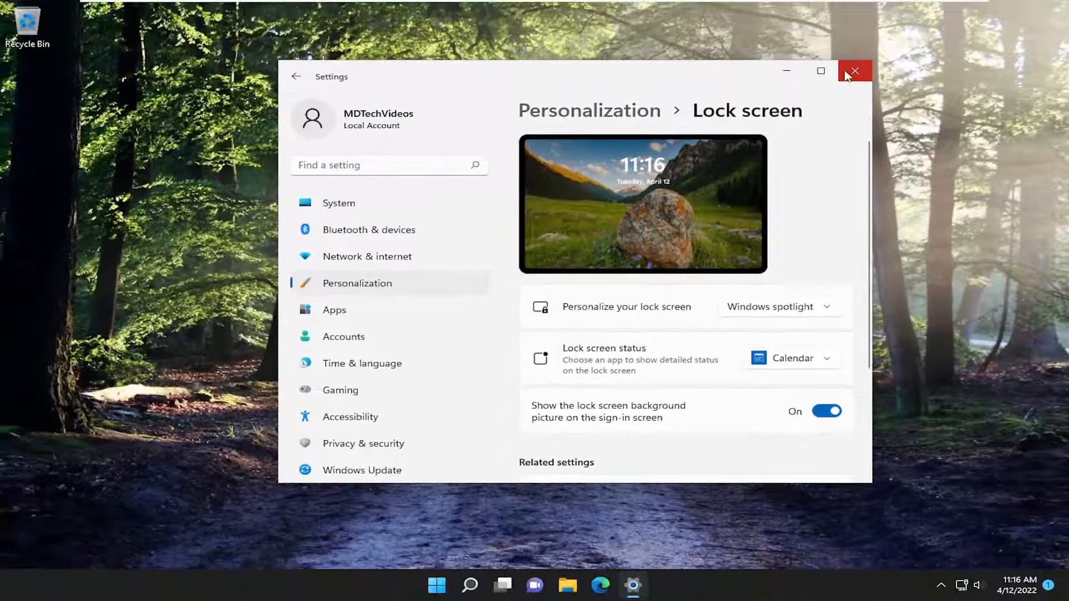
mouse_move(855, 70)
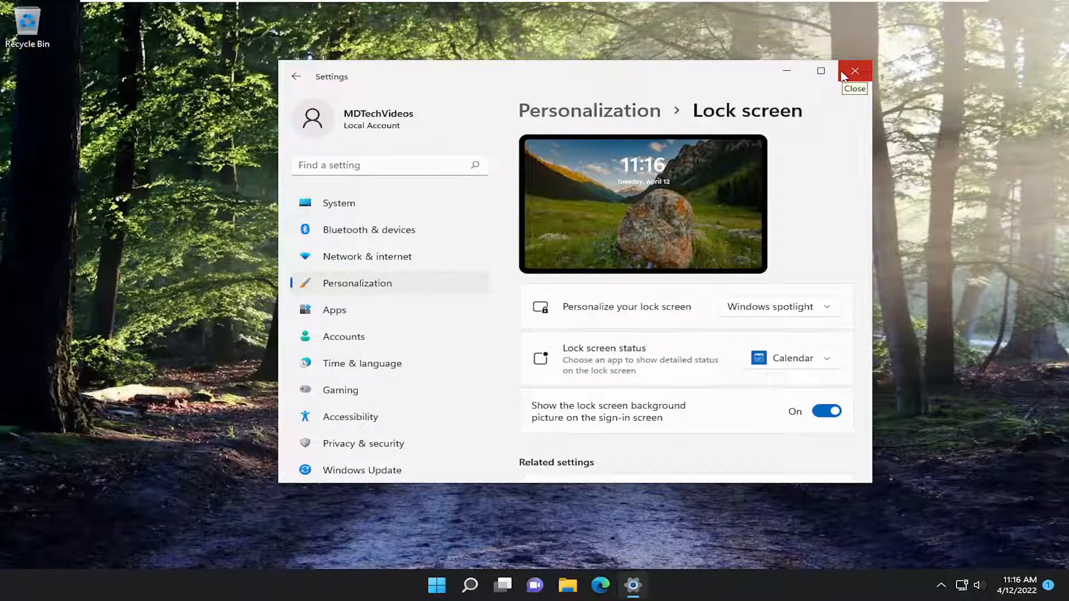
click(855, 71)
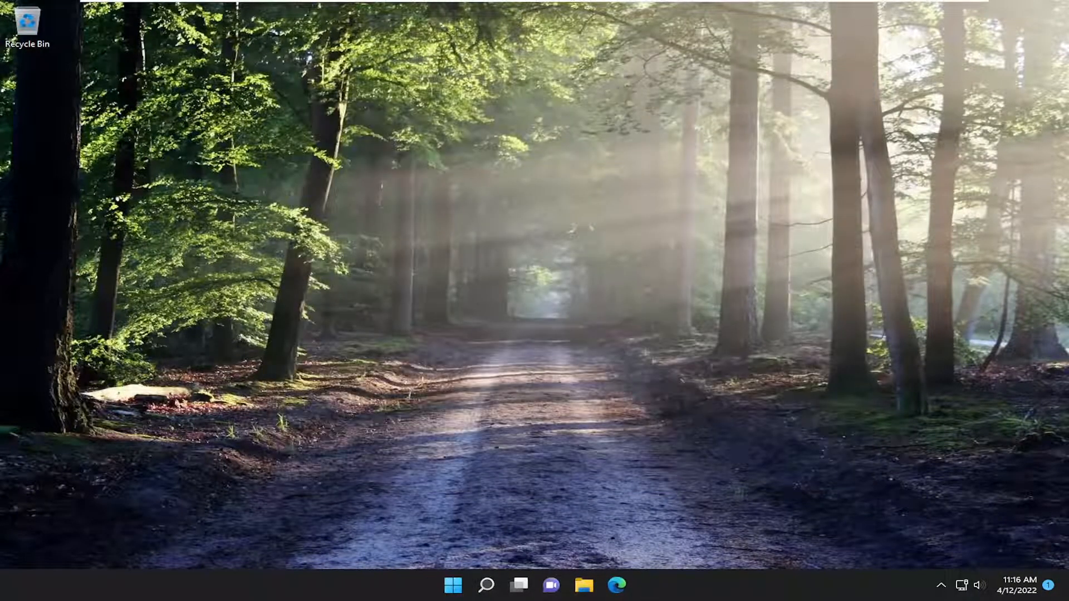